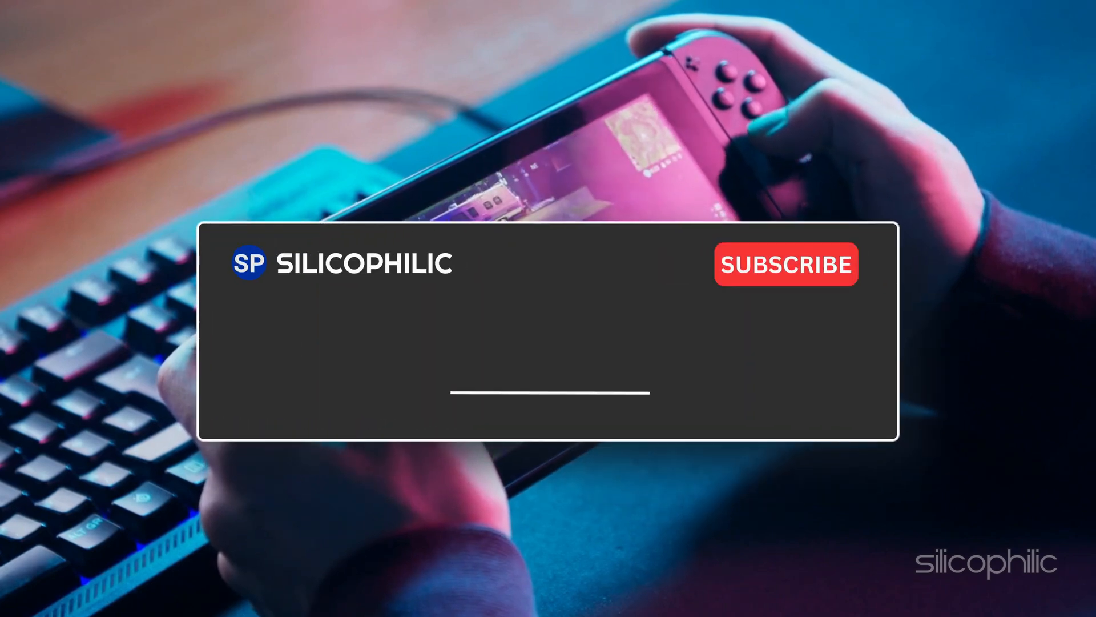
text(Comment Down Below)
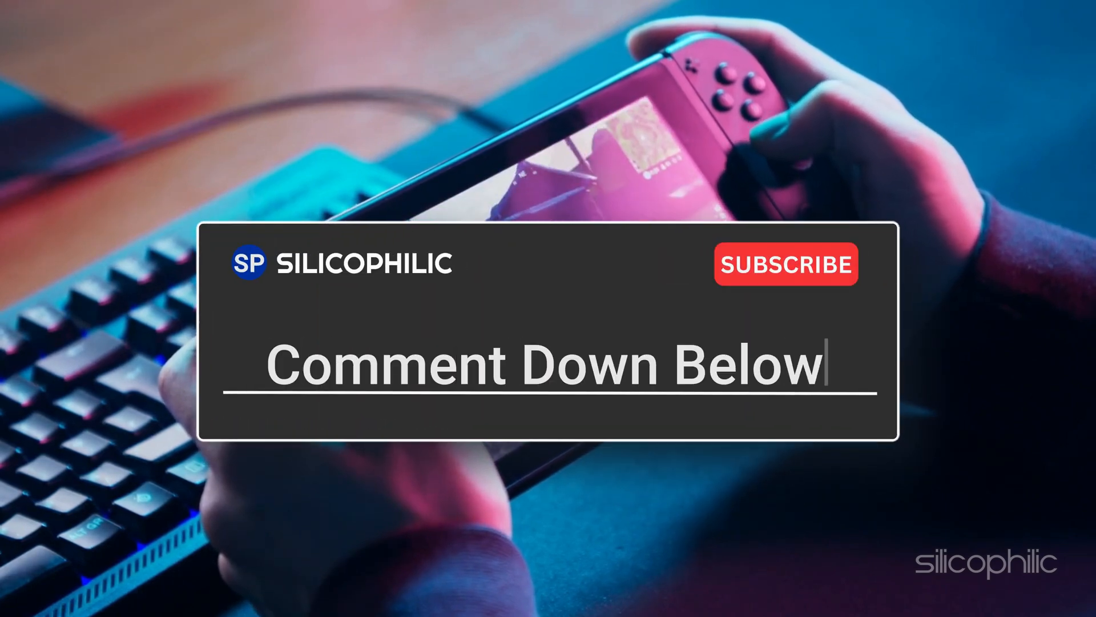